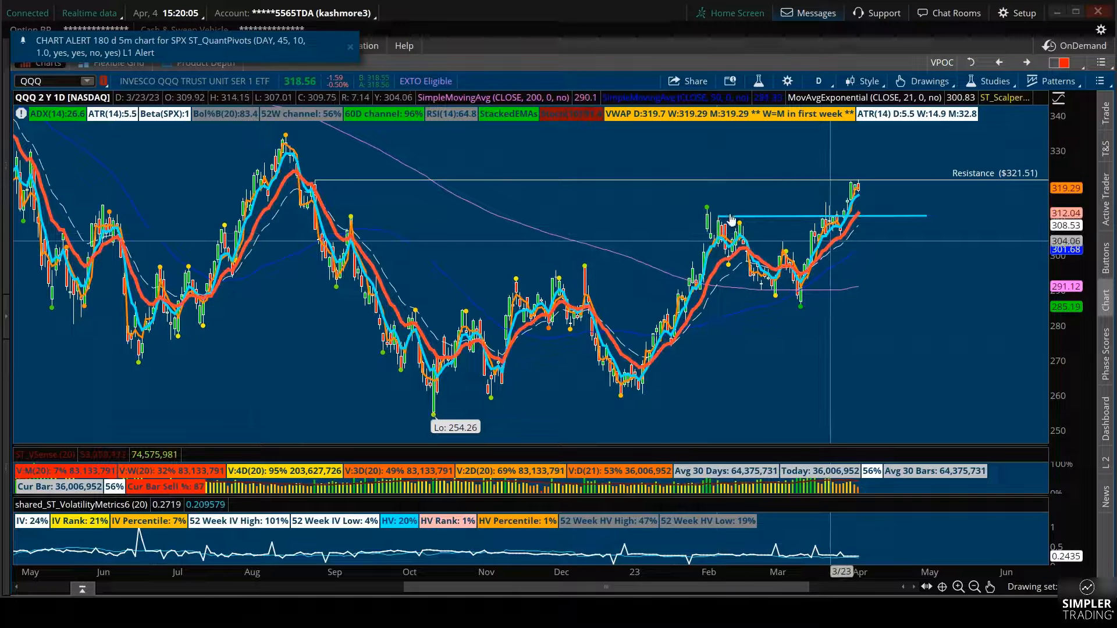
- Mark the latest daily QQQ bars pushing into the $321.51 resistance with an arrow
left_click(927, 81)
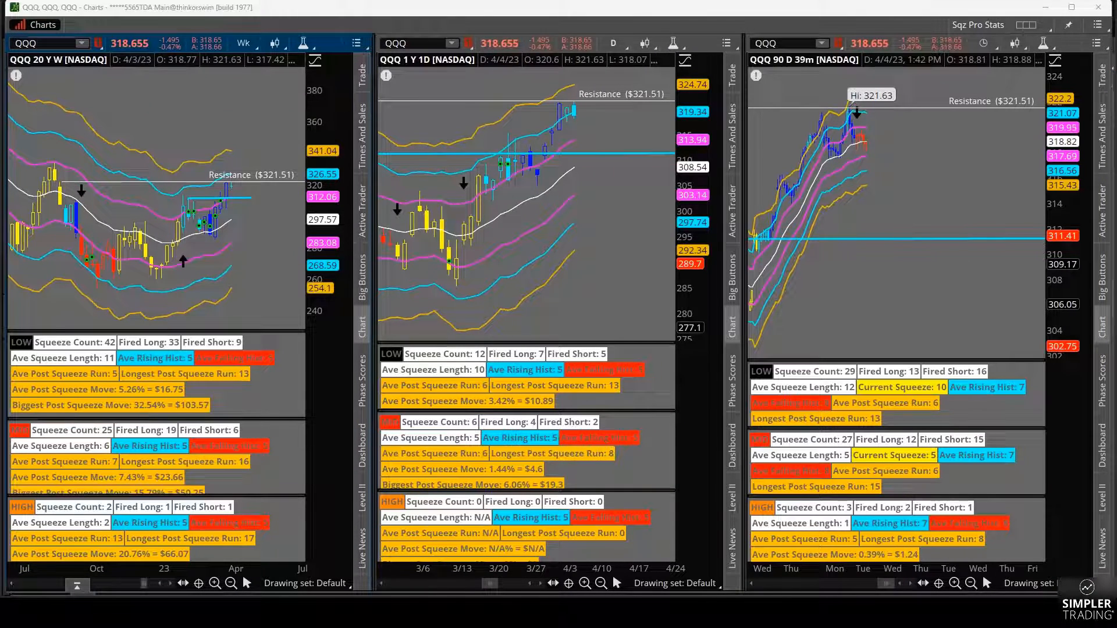
mouse_move(570, 101)
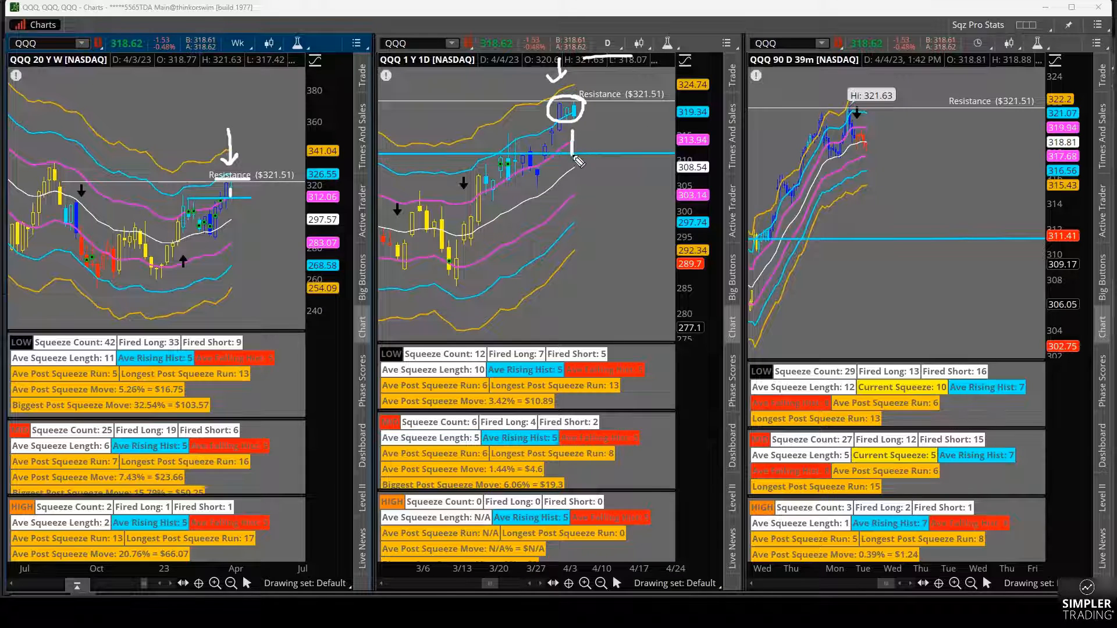
left_click_drag(577, 164, 608, 114)
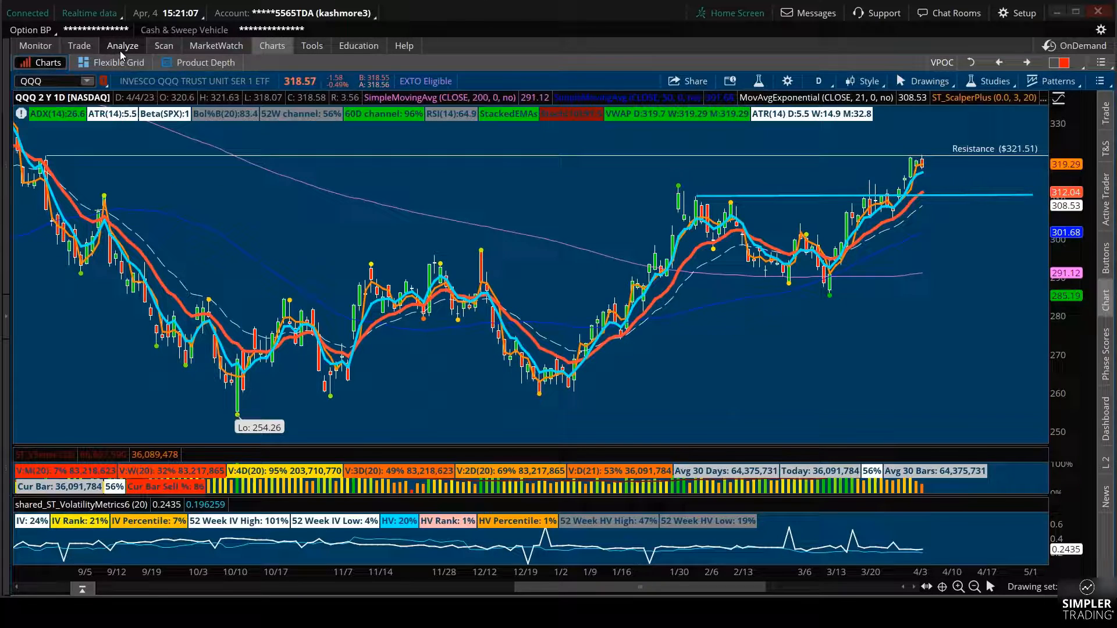
- Show the QQQ 310 put calendar (buy Apr 21, sell Apr 14) risk profile at $0.88 debit
left_click(122, 45)
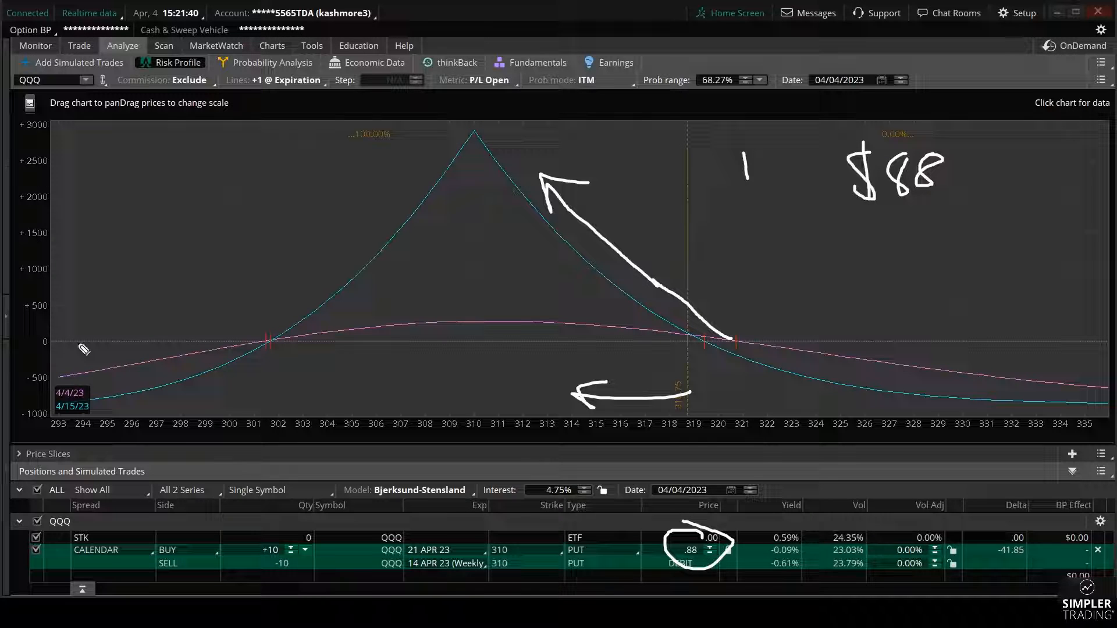
mouse_move(688, 256)
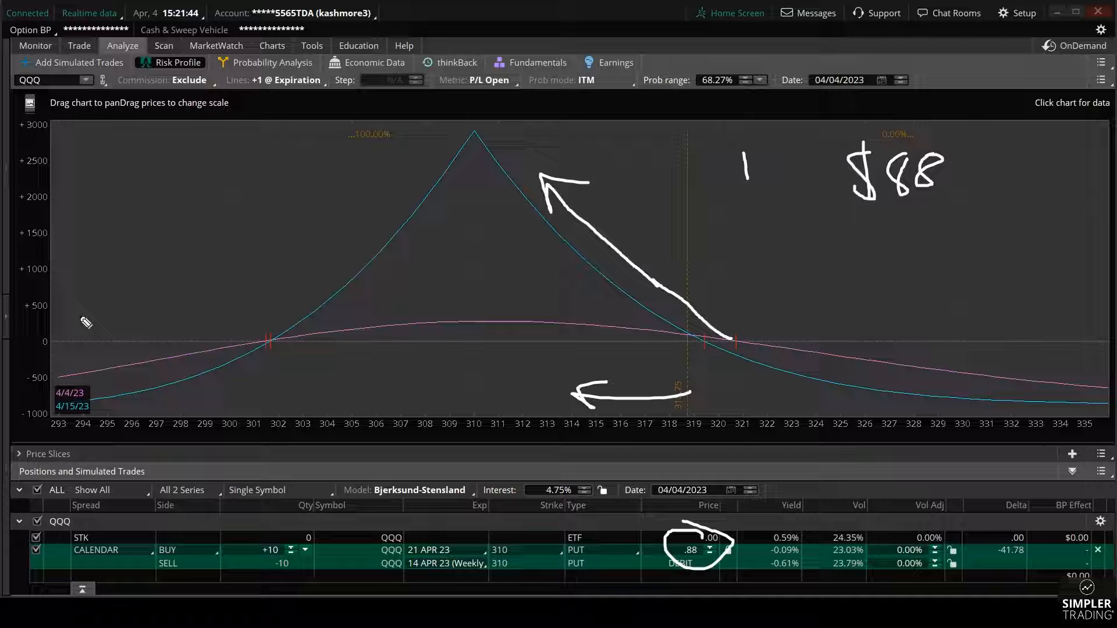
- Circle the .88 debit on the risk profile to highlight roughly $88 per spread
left_click_drag(81, 325, 154, 249)
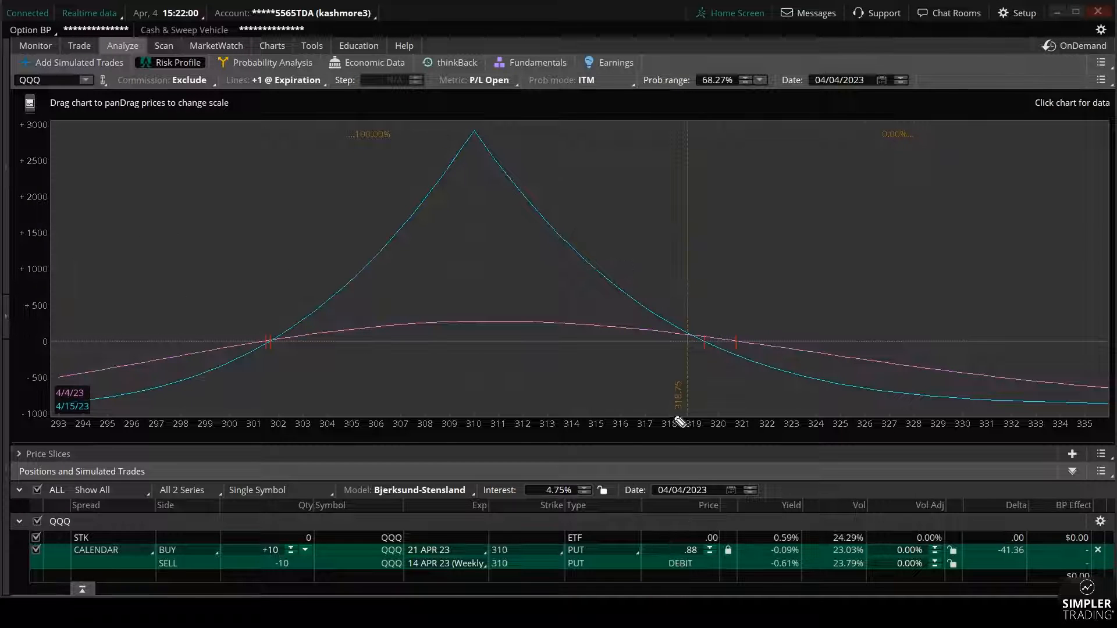
mouse_move(708, 436)
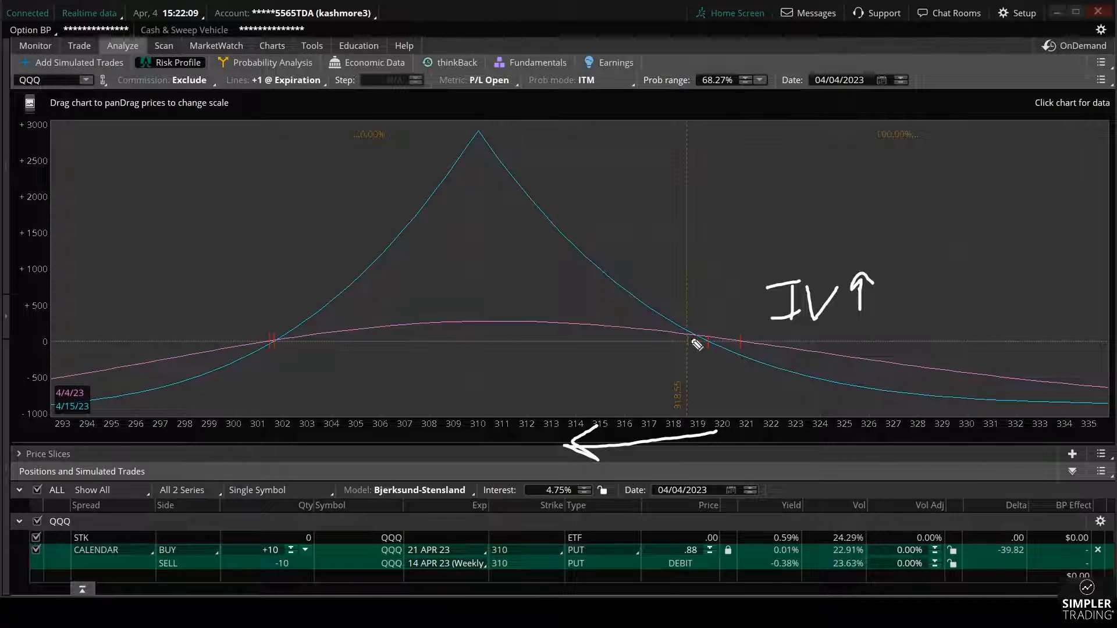
- Trace the hump of today's 4/4/23 profit curve and its IV-lifted version above it
left_click_drag(346, 338, 691, 338)
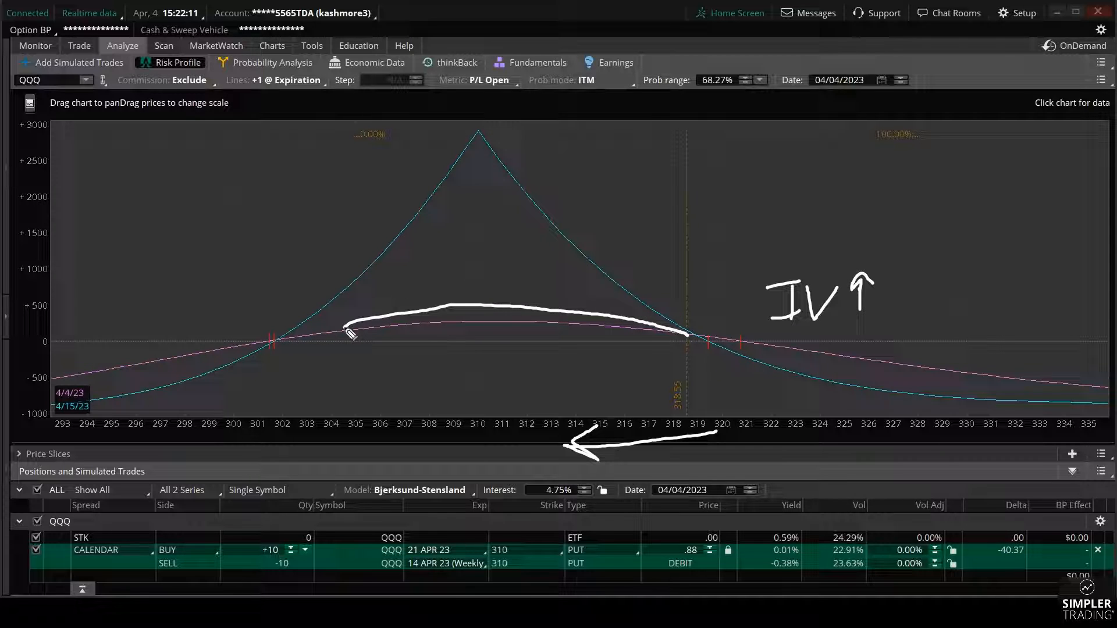
left_click_drag(354, 306, 627, 293)
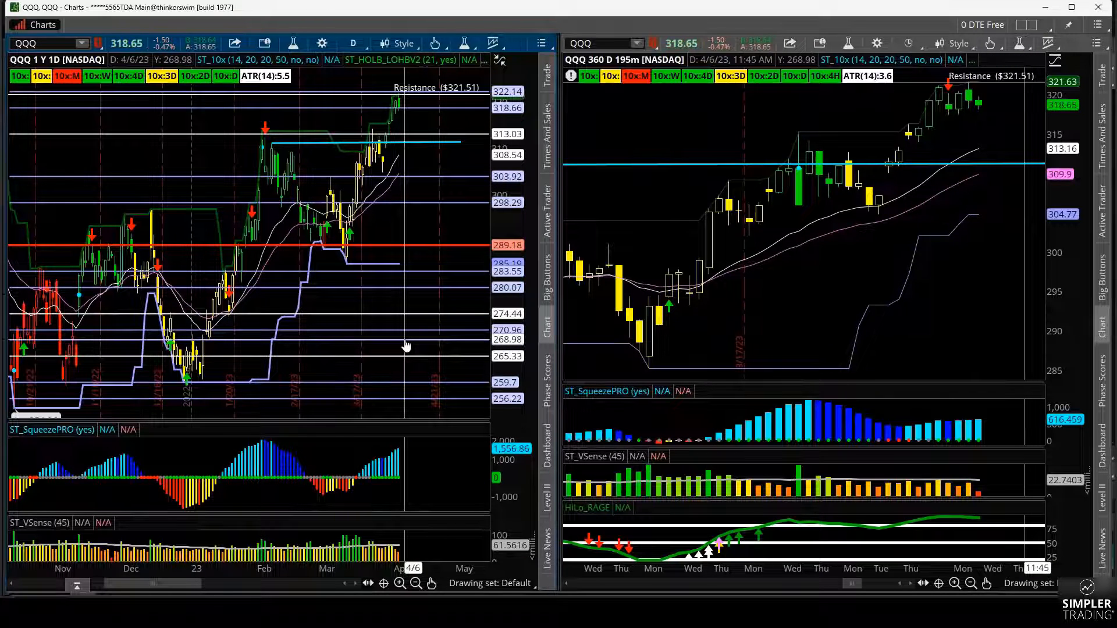
mouse_move(658, 272)
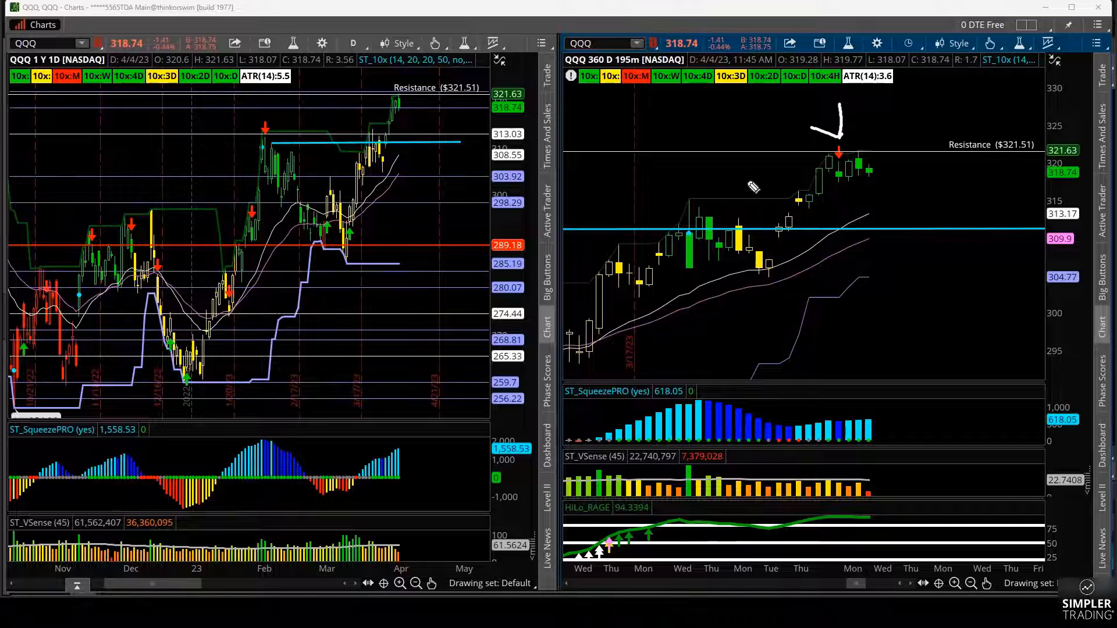
left_click_drag(726, 174, 712, 199)
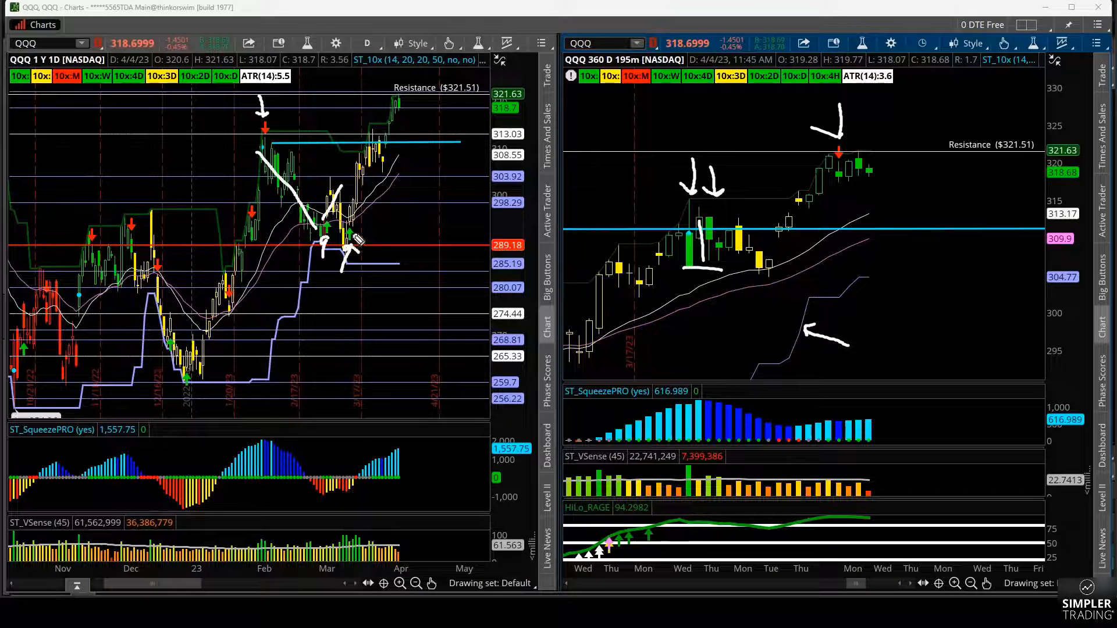
left_click_drag(356, 253, 416, 131)
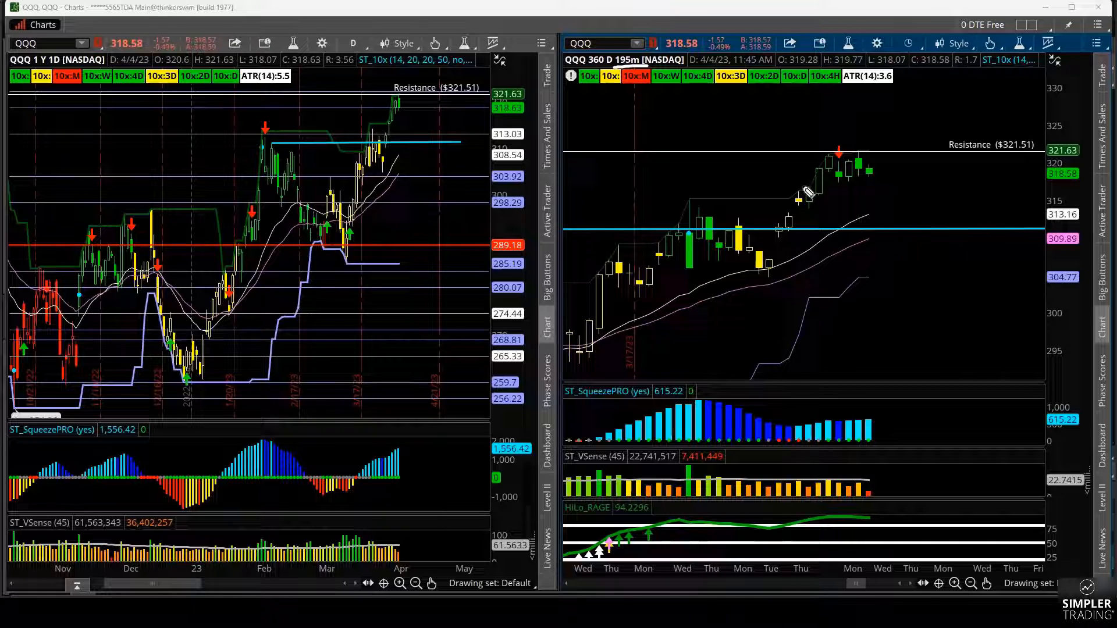
mouse_move(837, 135)
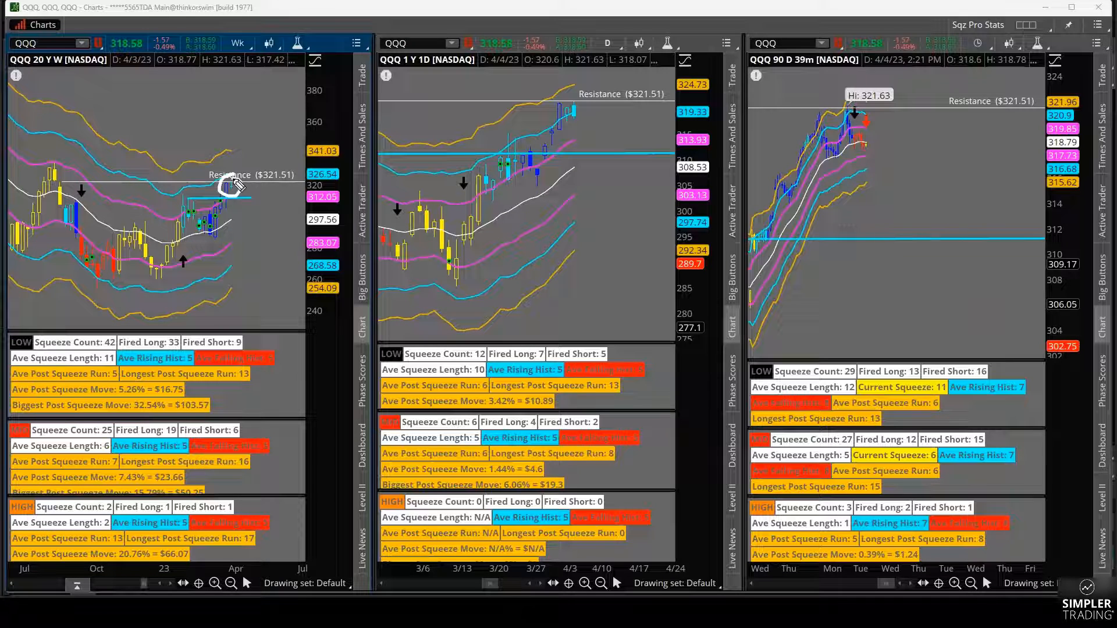
mouse_move(82, 153)
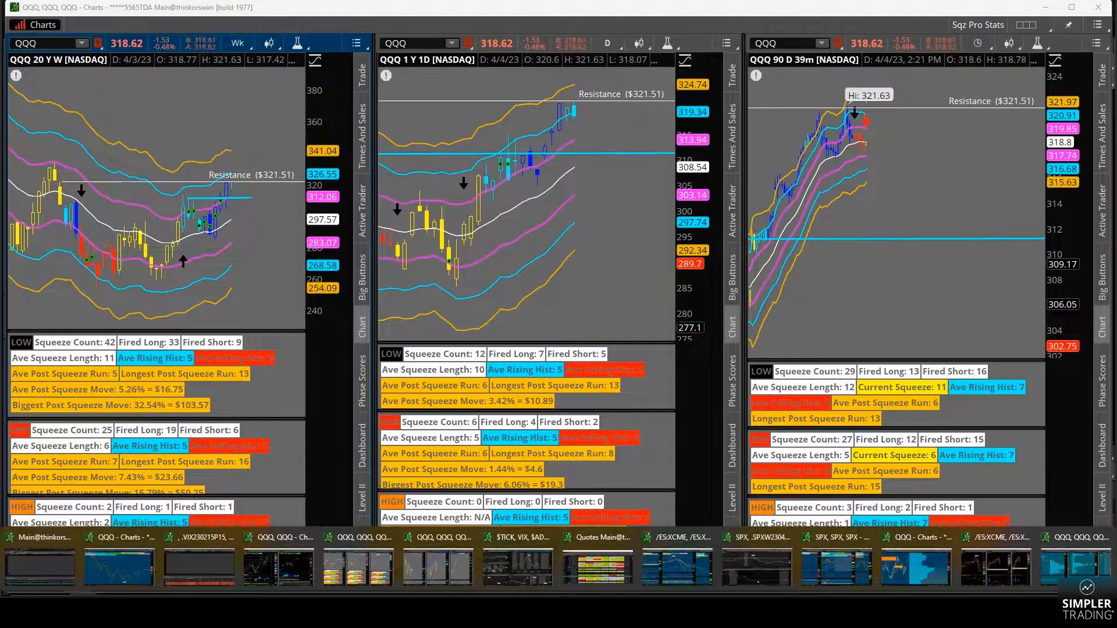
- Switch from the squeeze statistics charts back to the two-pane QQQ chart window
left_click(916, 566)
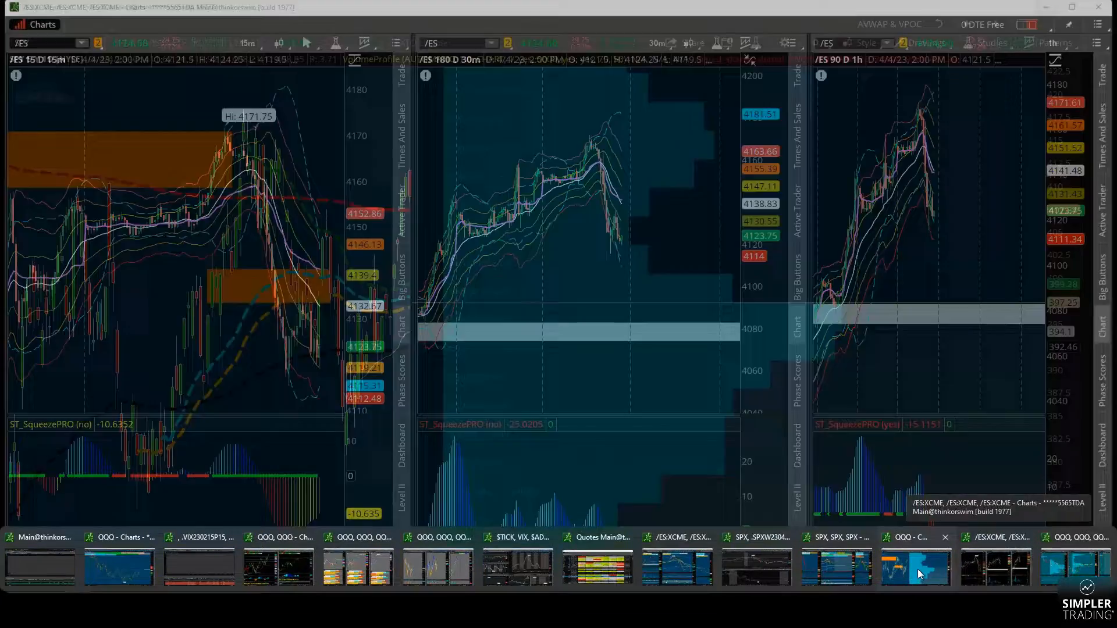
left_click(915, 567)
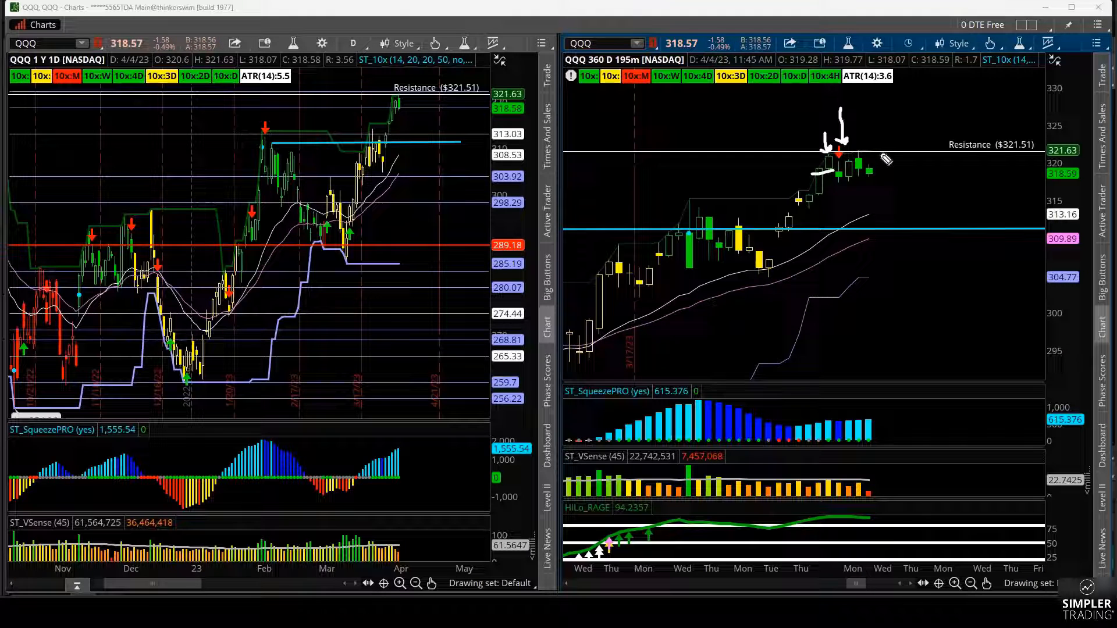
- Point at the rejected candles, sketch the peak and draw price falling to the cyan line
left_click_drag(858, 154, 901, 114)
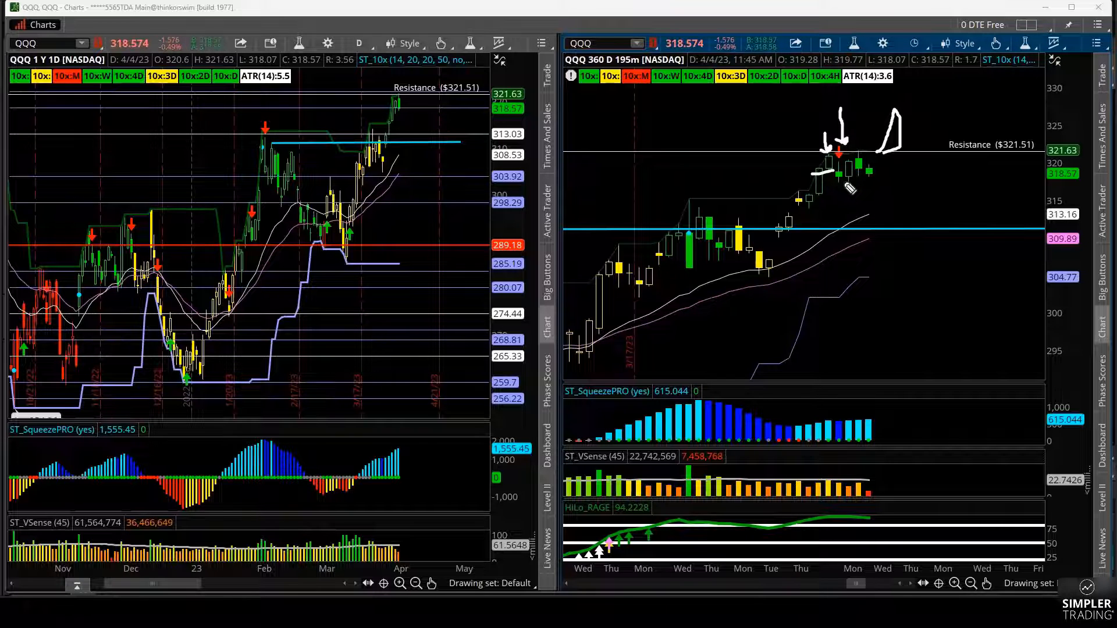
left_click_drag(848, 186, 890, 197)
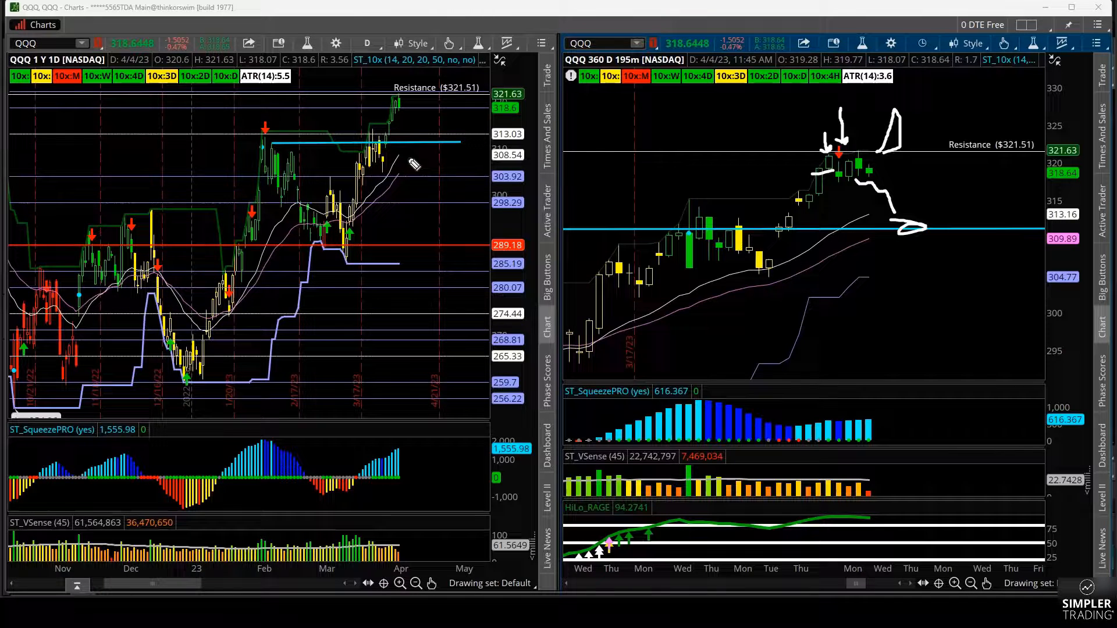
left_click_drag(406, 164, 423, 153)
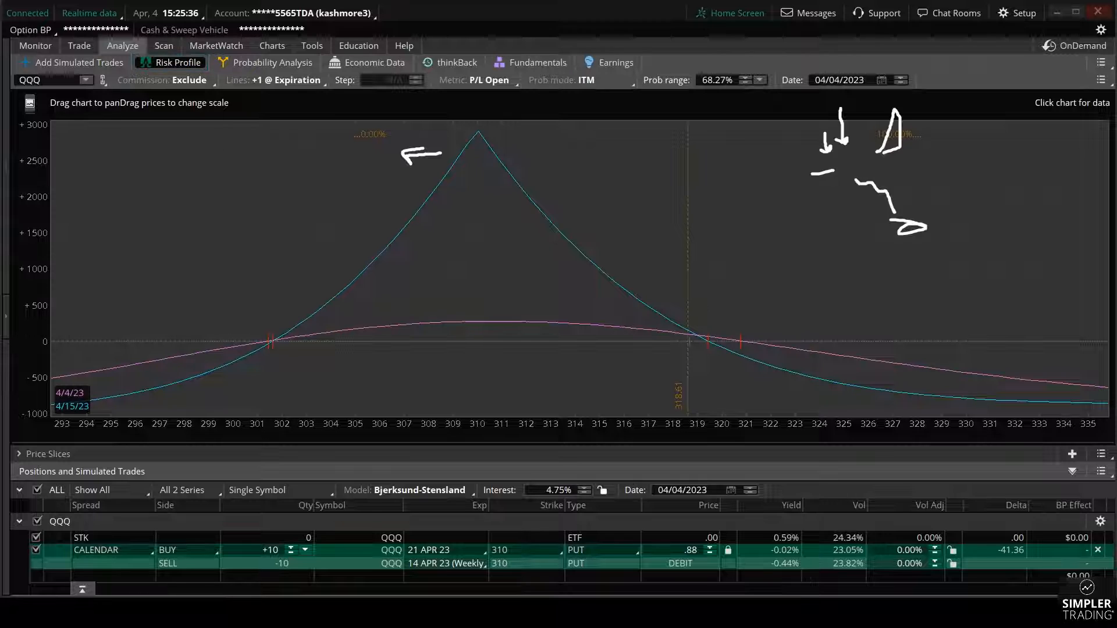
- Draw an arrow showing price sliding down toward the 310 strike profit peak
left_click_drag(641, 434, 748, 433)
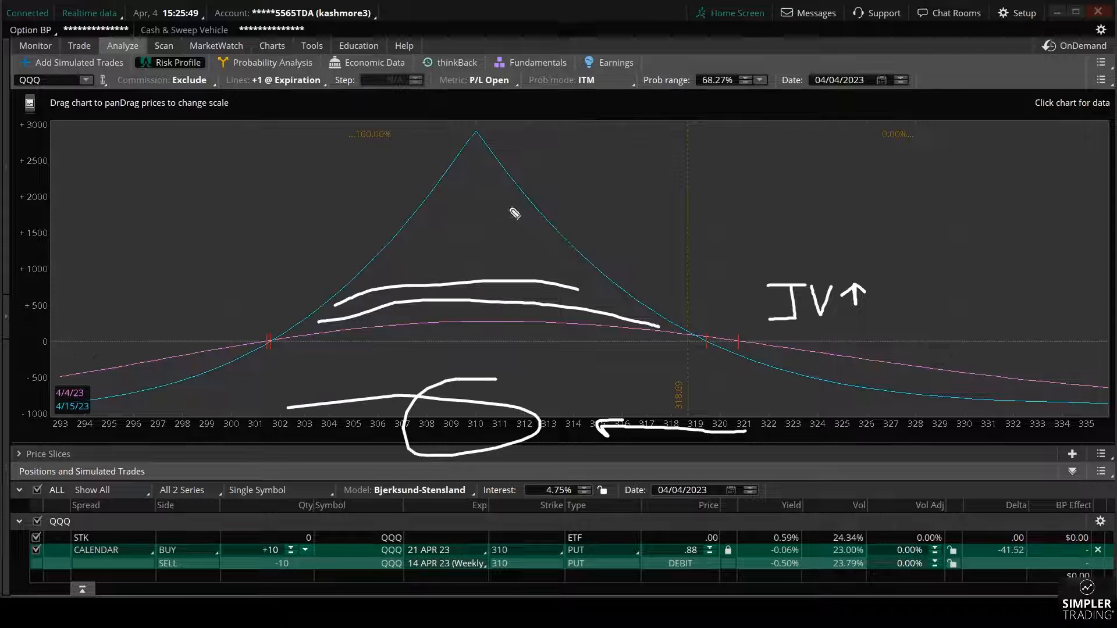
mouse_move(363, 277)
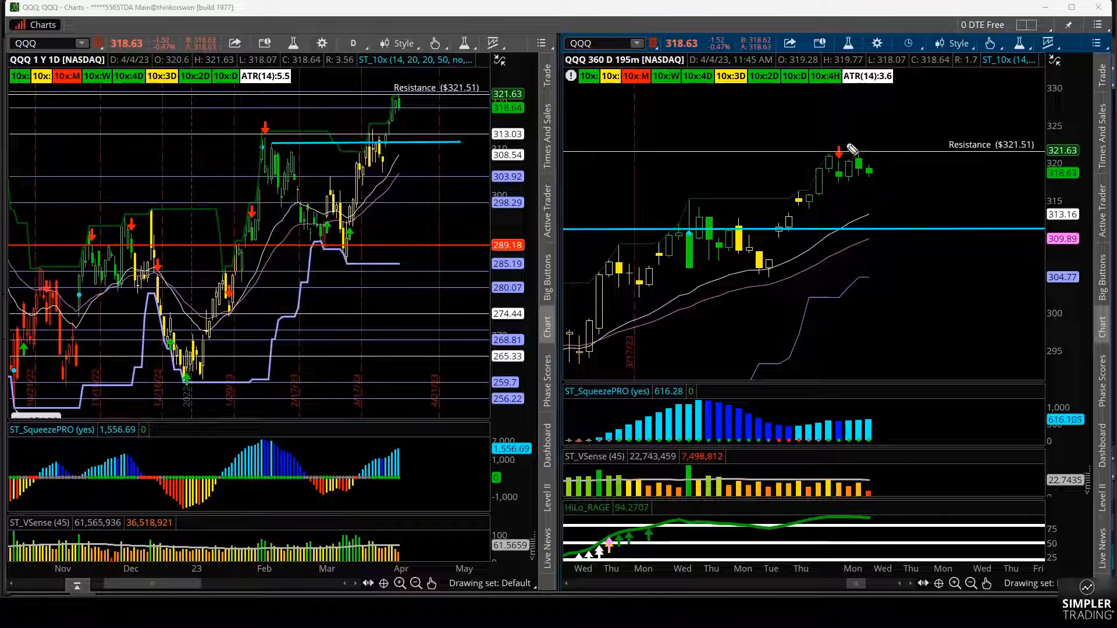
- Circle the red-arrow reversal candle at the $321.51 resistance high on the 195-minute chart
left_click_drag(848, 150, 829, 154)
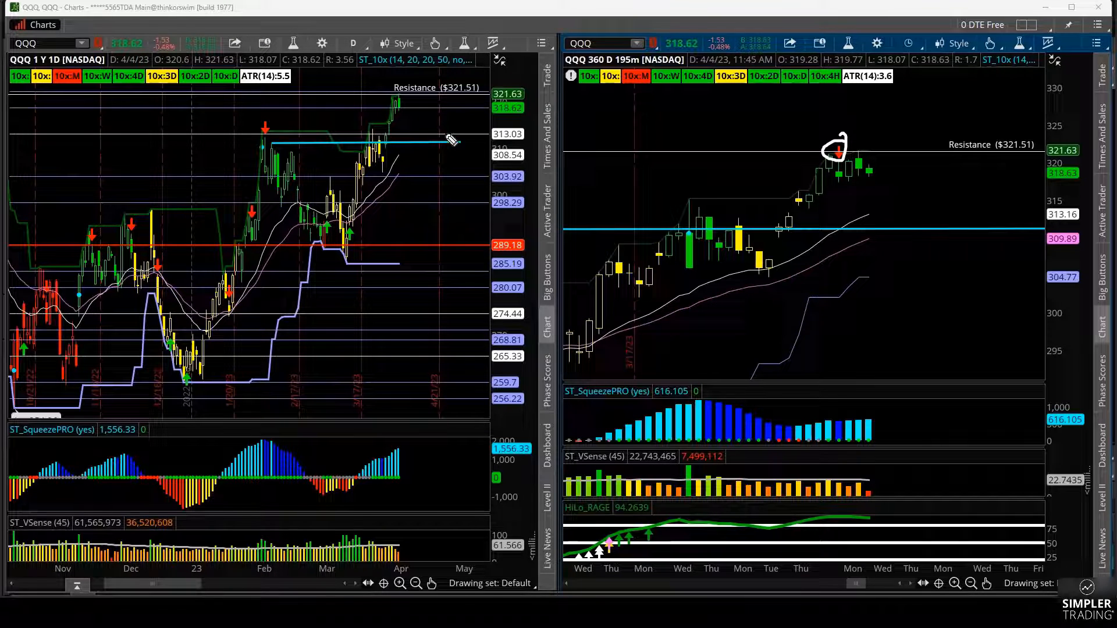